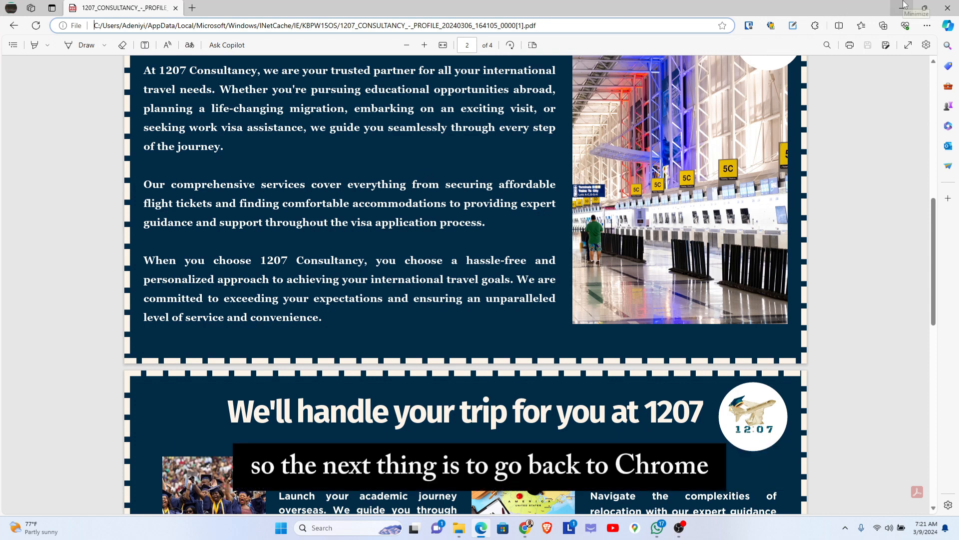
- Restore down the Edge window so the brochure sits beside pickcoloronline.com in Chrome
left_click(482, 528)
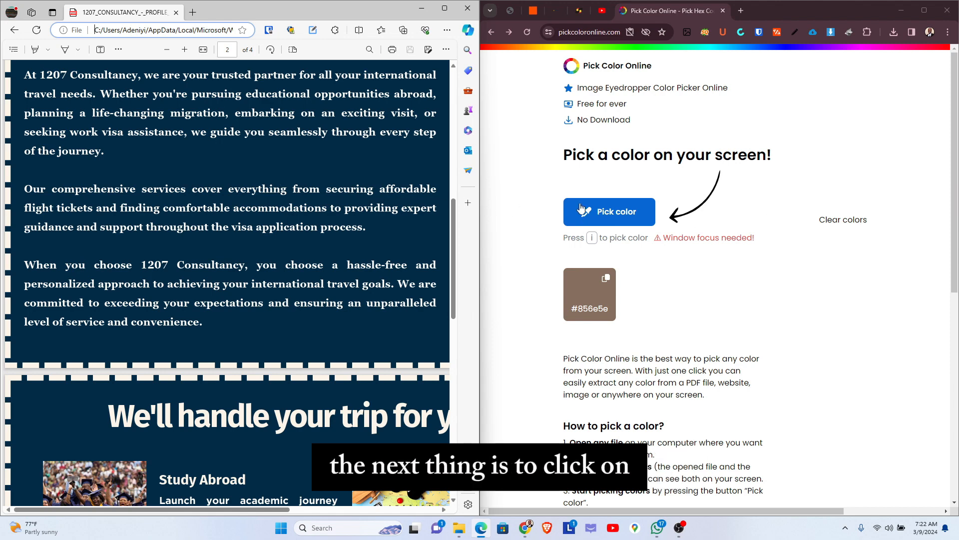
- Sample brochure colours #e98f46 and #012b45 with Pick color, scroll to page 3, and start another pick
left_click(609, 212)
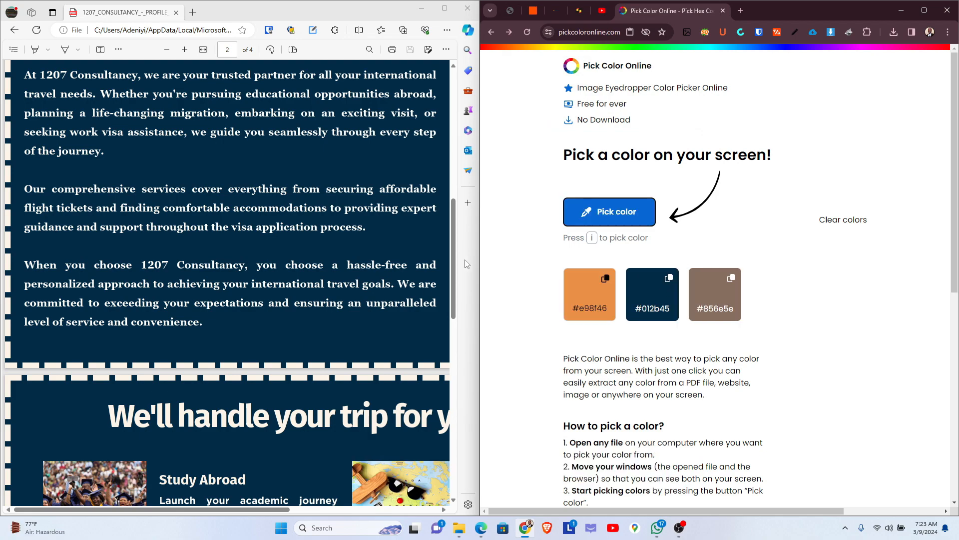
scroll("down", 3)
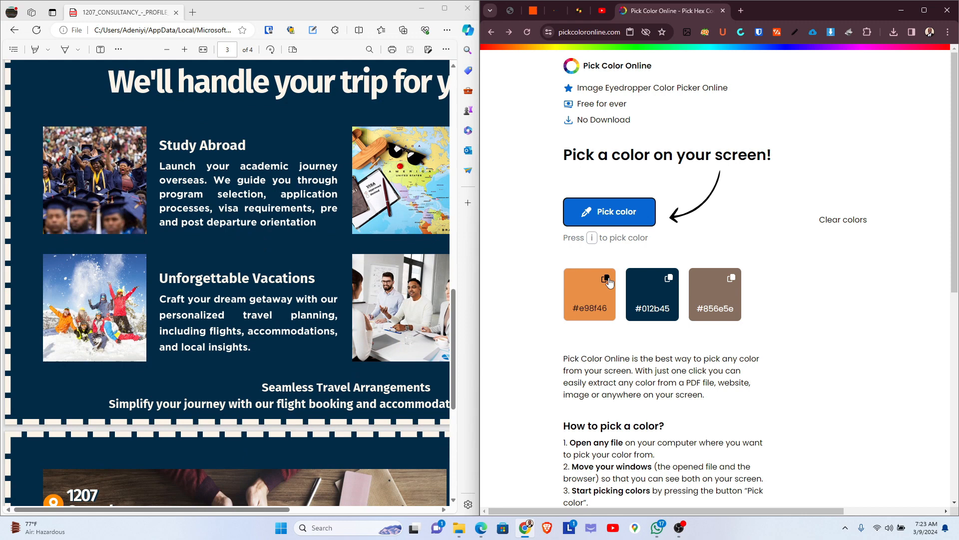
left_click(609, 212)
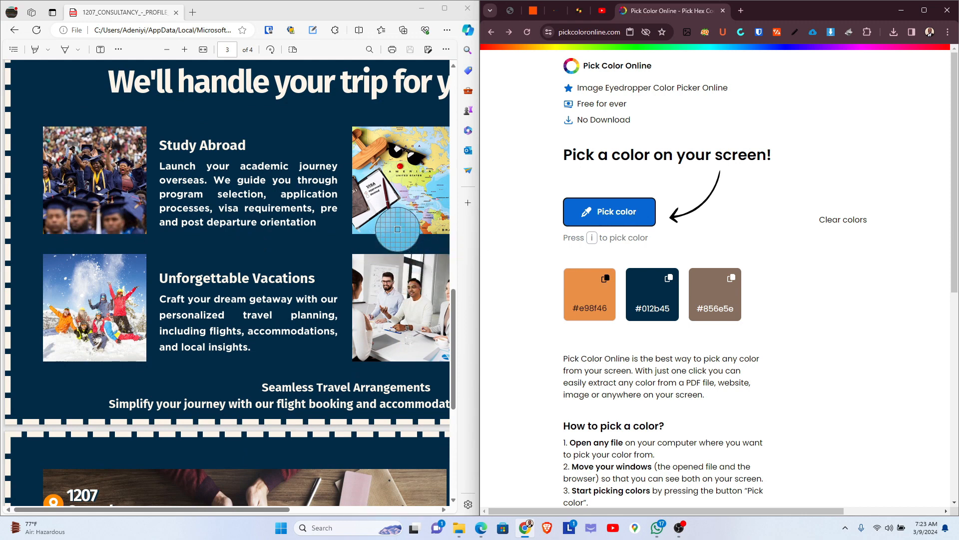